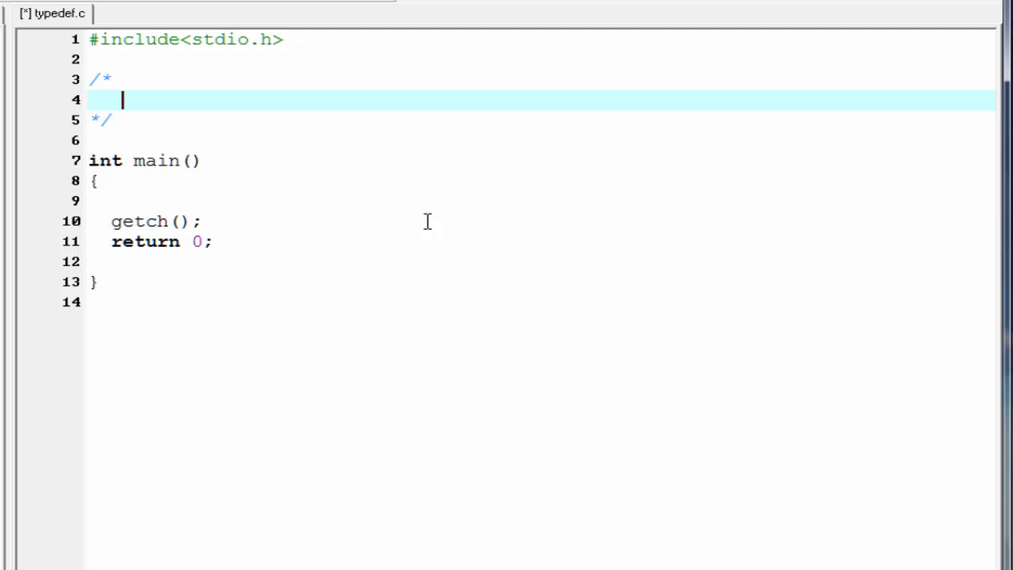
Step: Write 'typedef data_type new_name;' in the comment, then move to the empty line in main
{"action": "type", "text": "typede"}
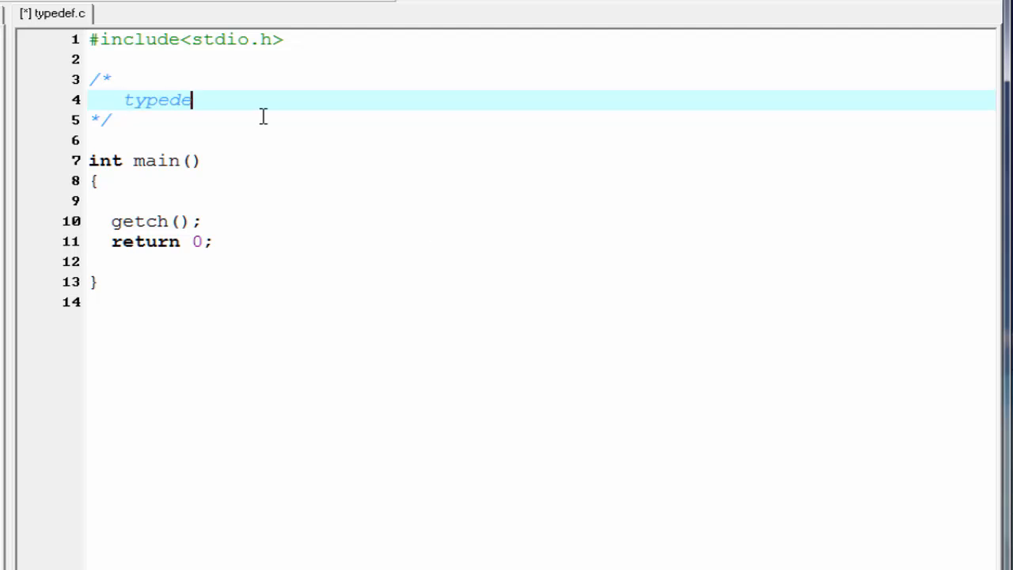
{"action": "type", "text": "f"}
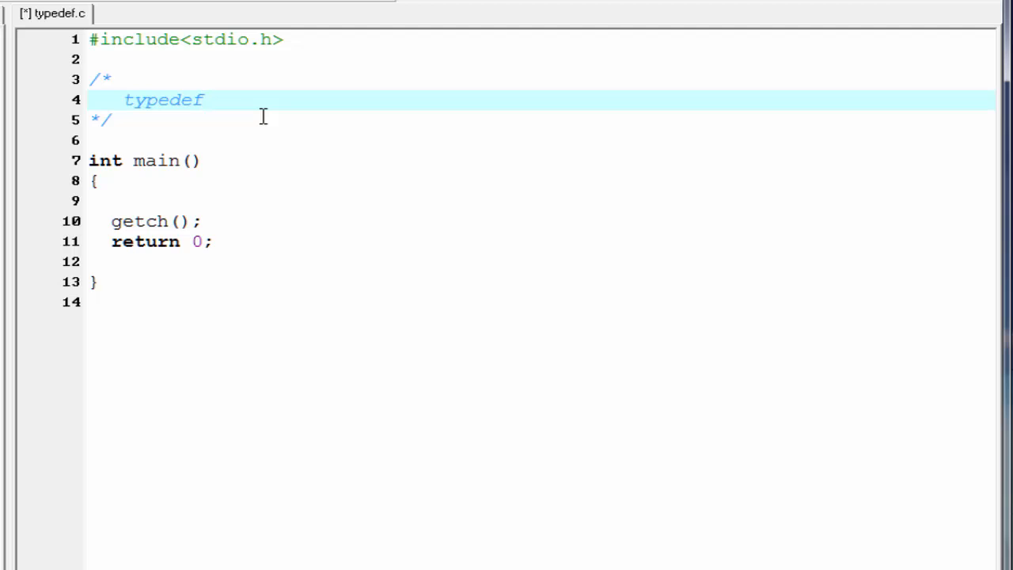
{"action": "type", "text": "data_type"}
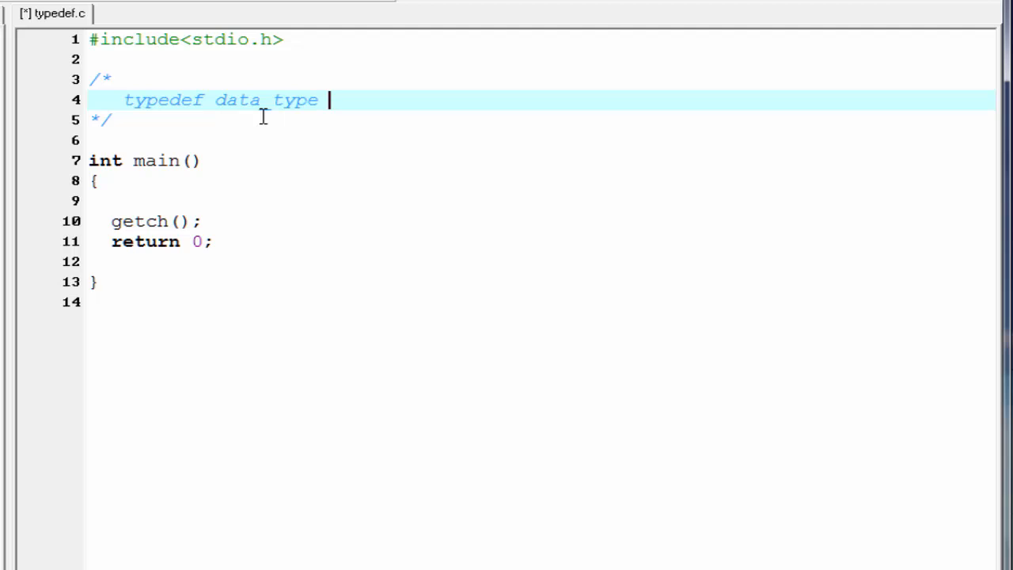
{"action": "type", "text": "new_name]"}
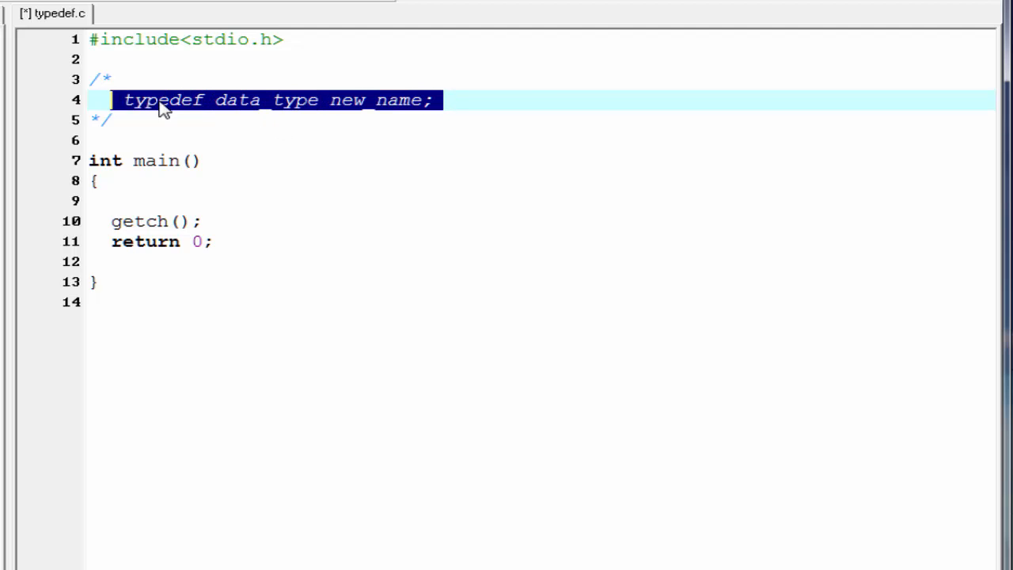
{"action": "mouse_move", "coordinate": [555, 121]}
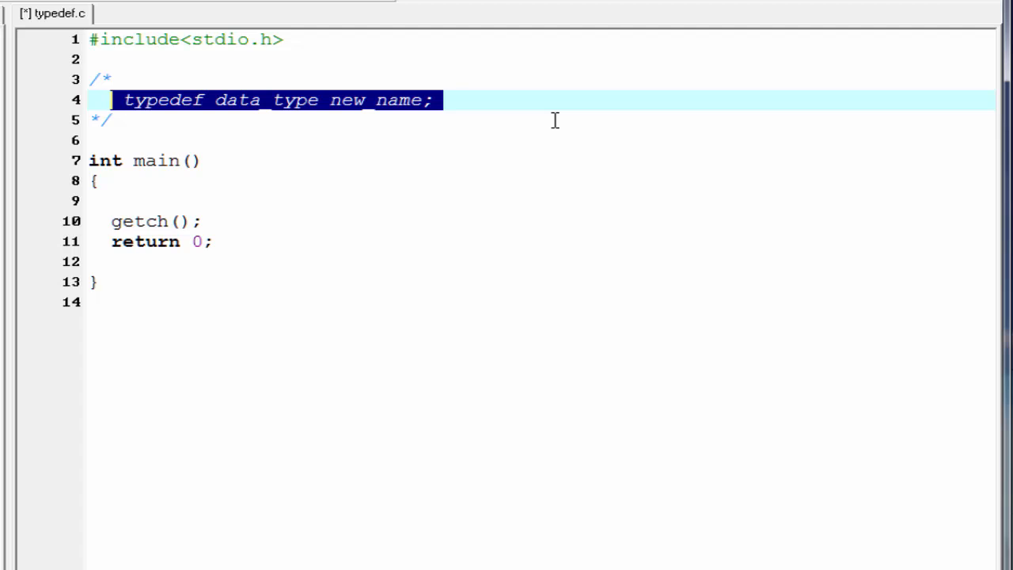
{"action": "left_click", "coordinate": [332, 199]}
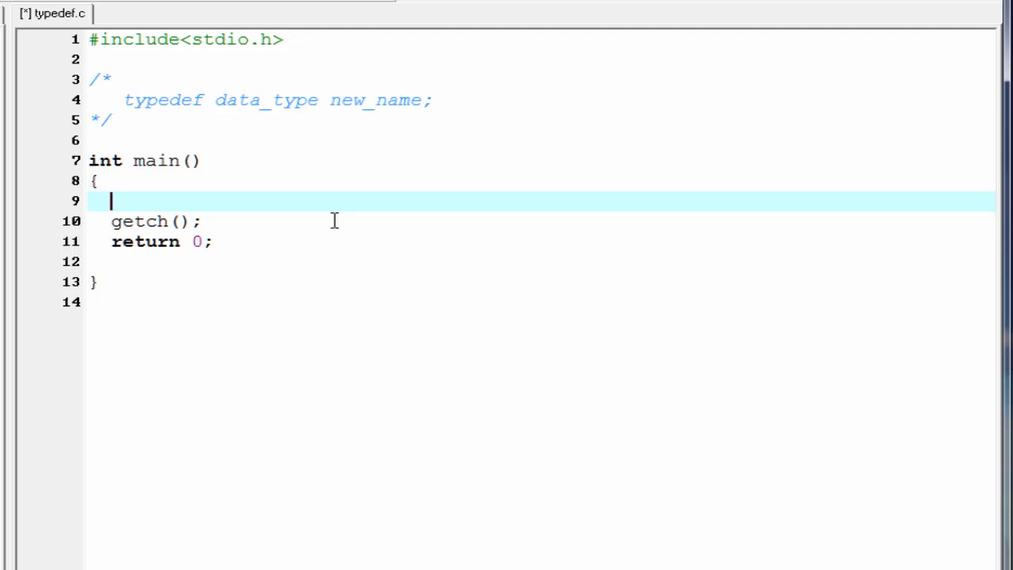
Step: Declare 'typedef float FT;' as the first line of main
{"action": "type", "text": "typed"}
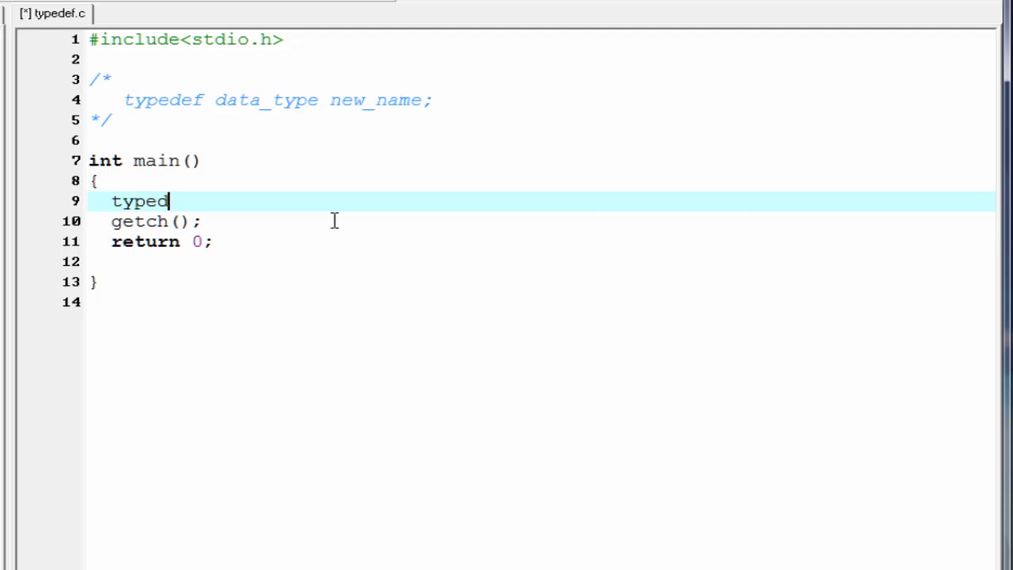
{"action": "type", "text": "ef"}
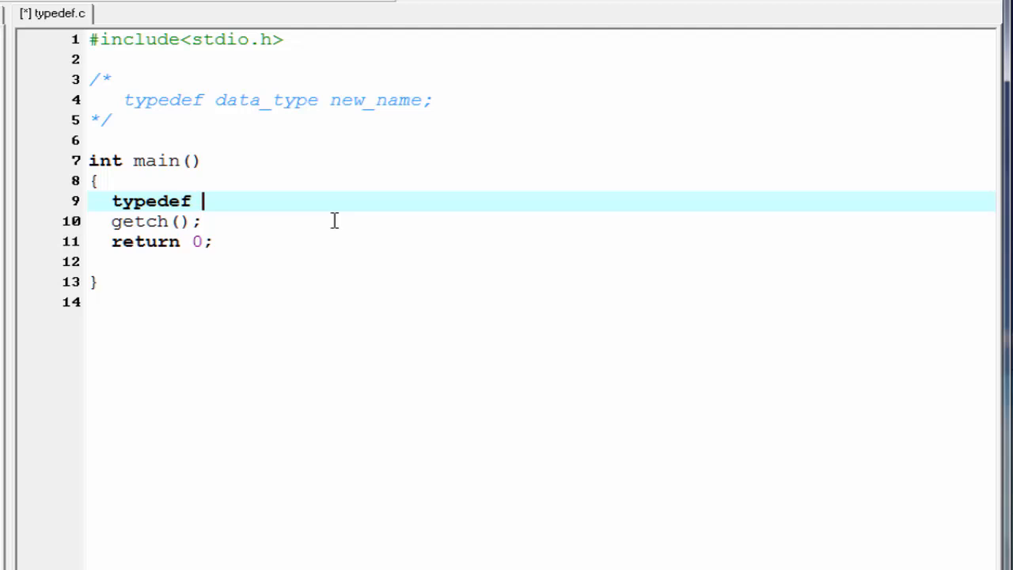
{"action": "type", "text": "floa"}
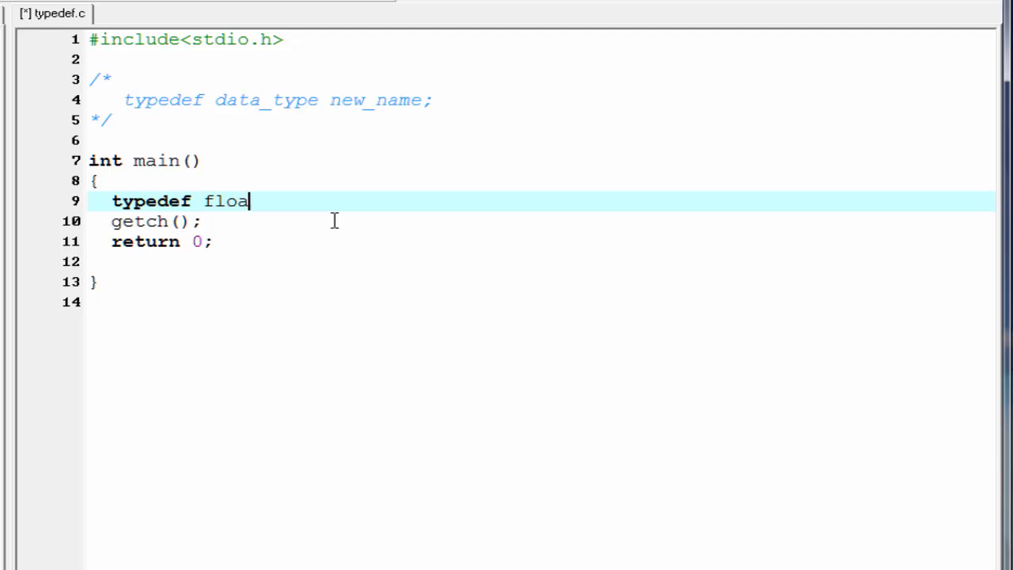
{"action": "type", "text": "\"t \""}
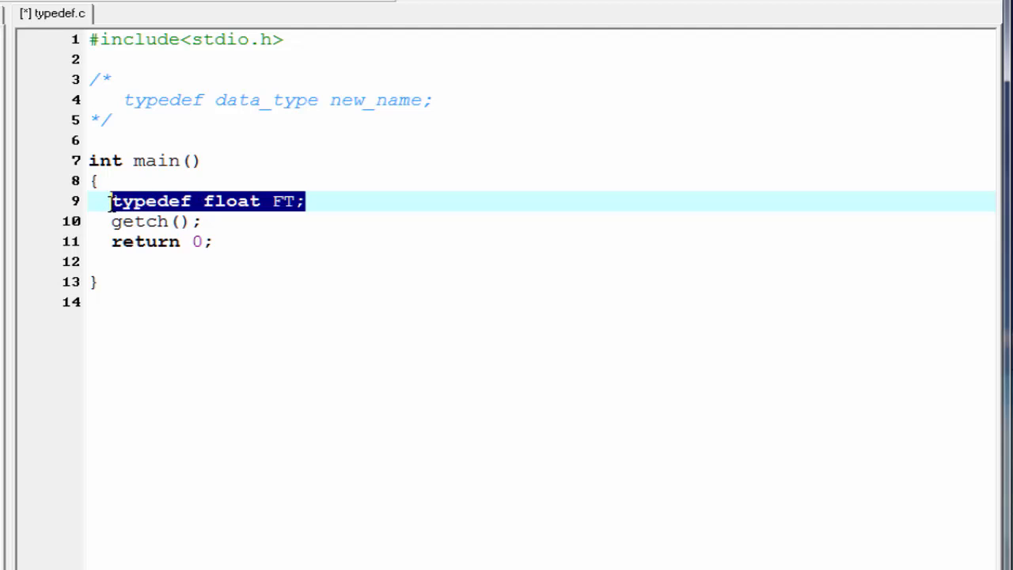
{"action": "mouse_move", "coordinate": [456, 234]}
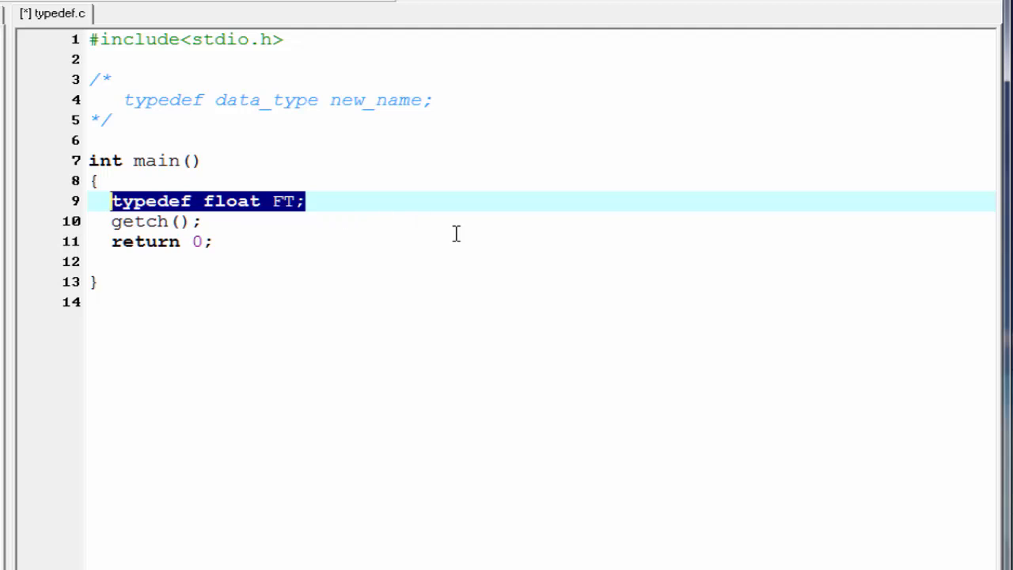
{"action": "key", "text": "Enter"}
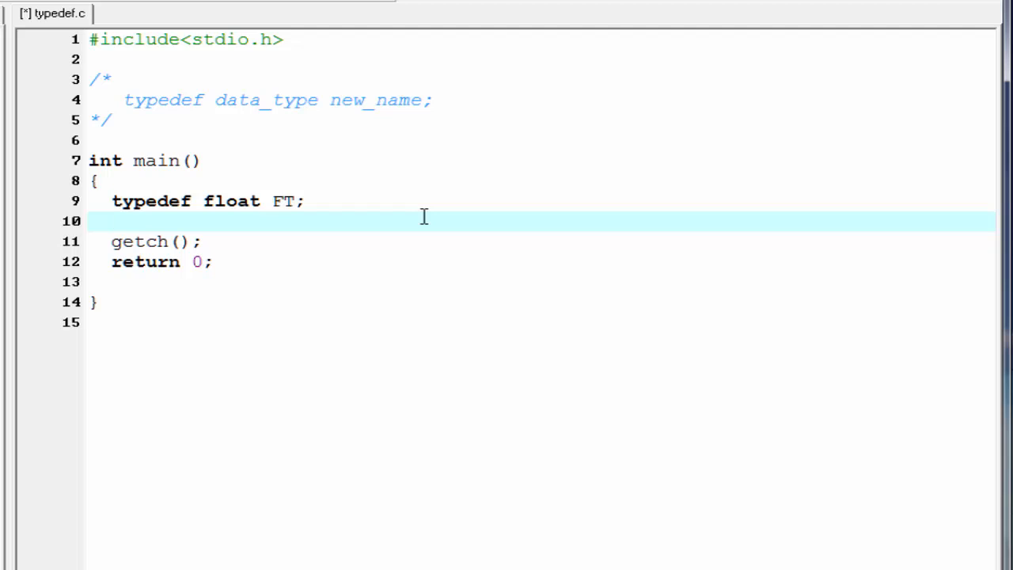
Step: Declare 'FT price;' and assign price=125.50
{"action": "type", "text": "FT"}
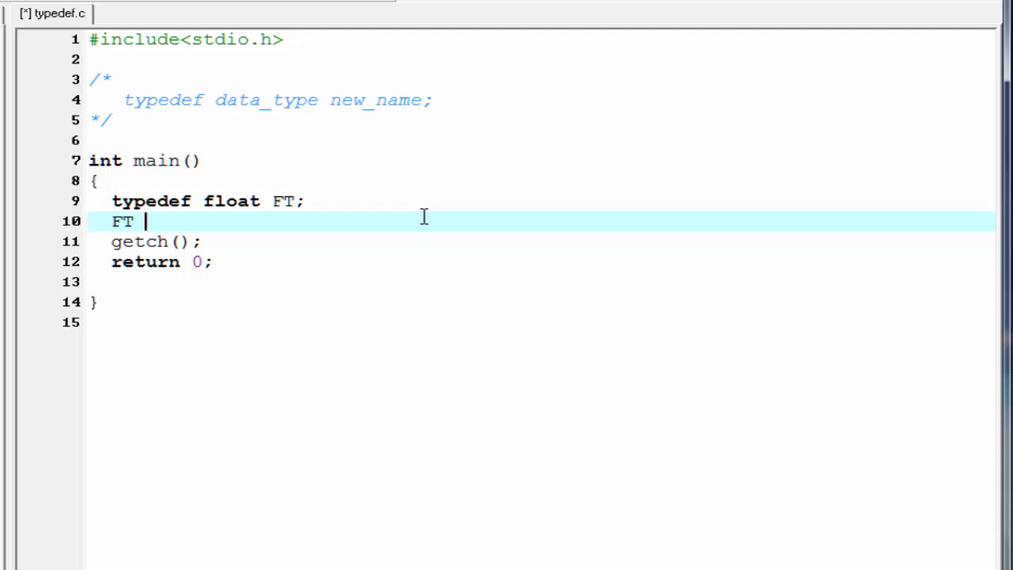
{"action": "type", "text": "pric"}
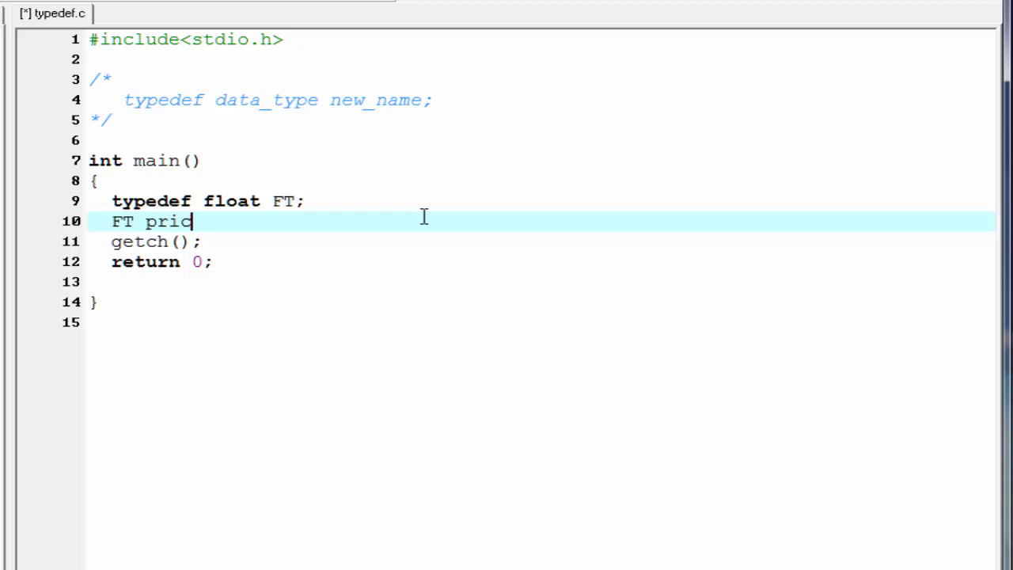
{"action": "type", "text": "ce;"}
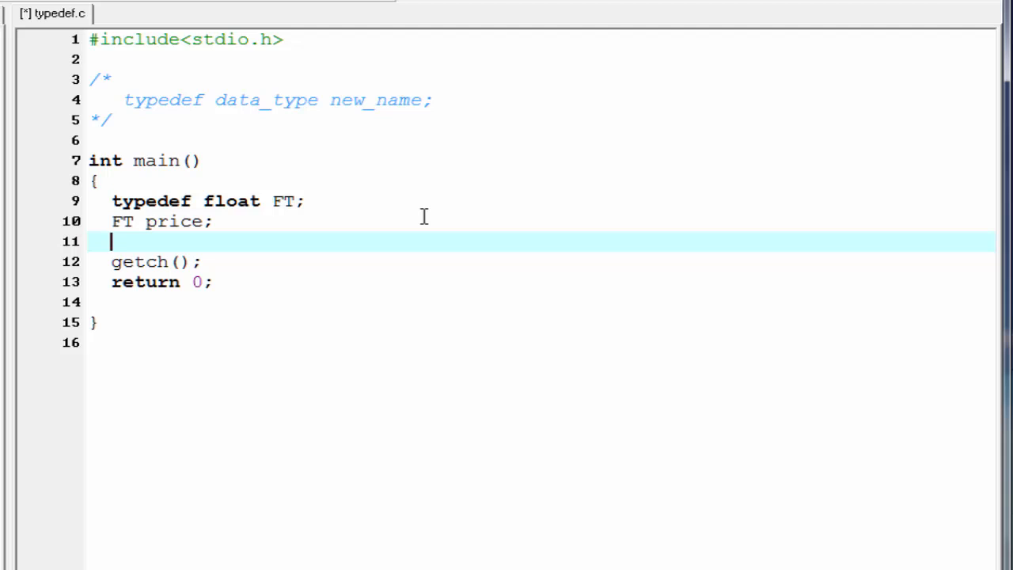
{"action": "type", "text": "pr"}
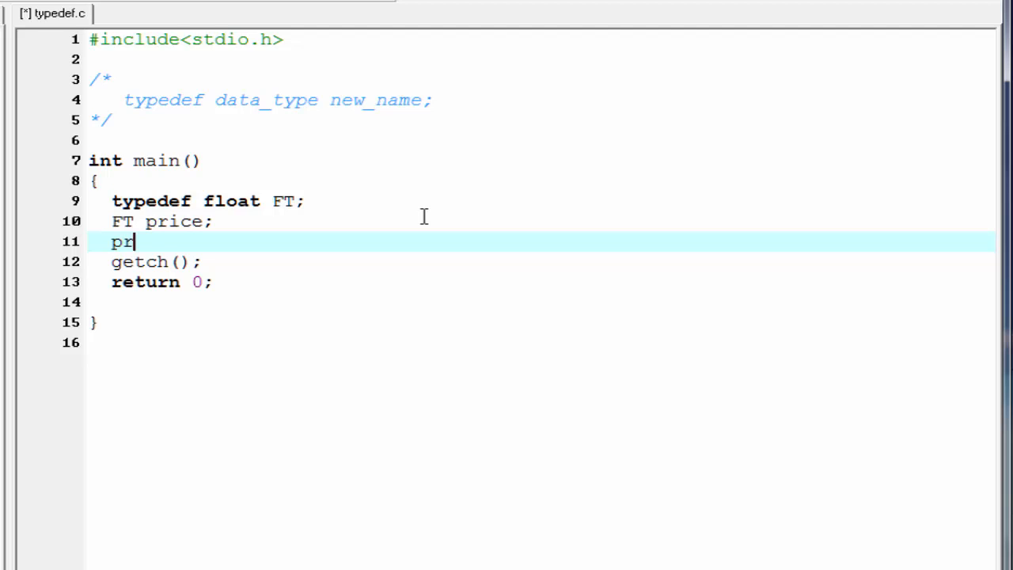
{"action": "type", "text": "ice=12"}
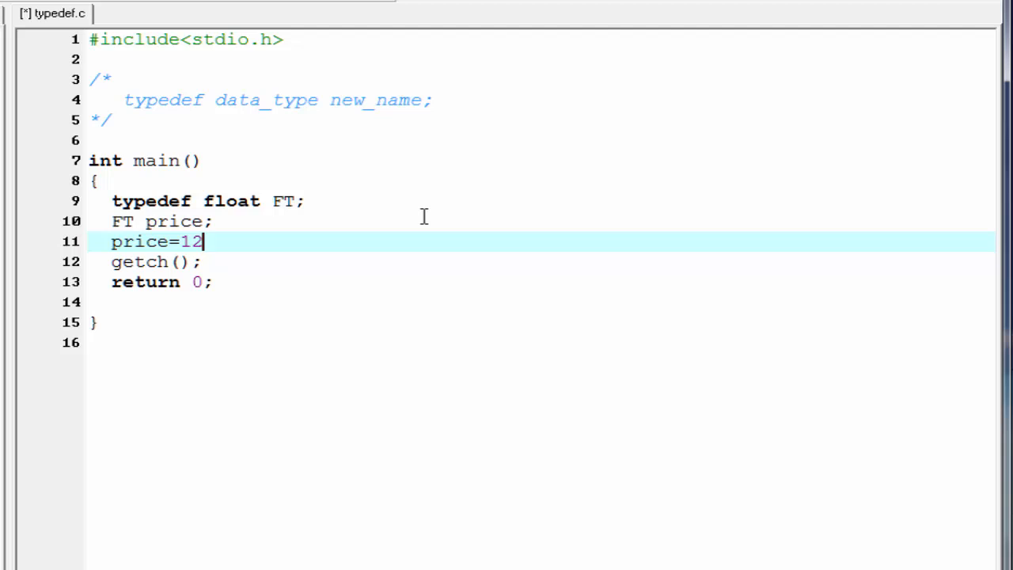
{"action": "type", "text": "5.50"}
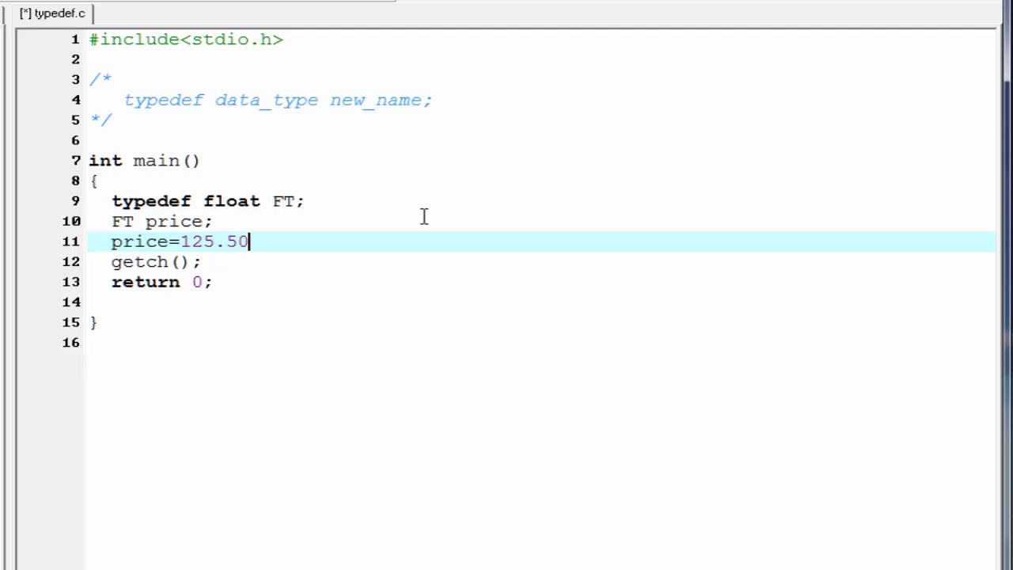
{"action": "key", "text": "Enter"}
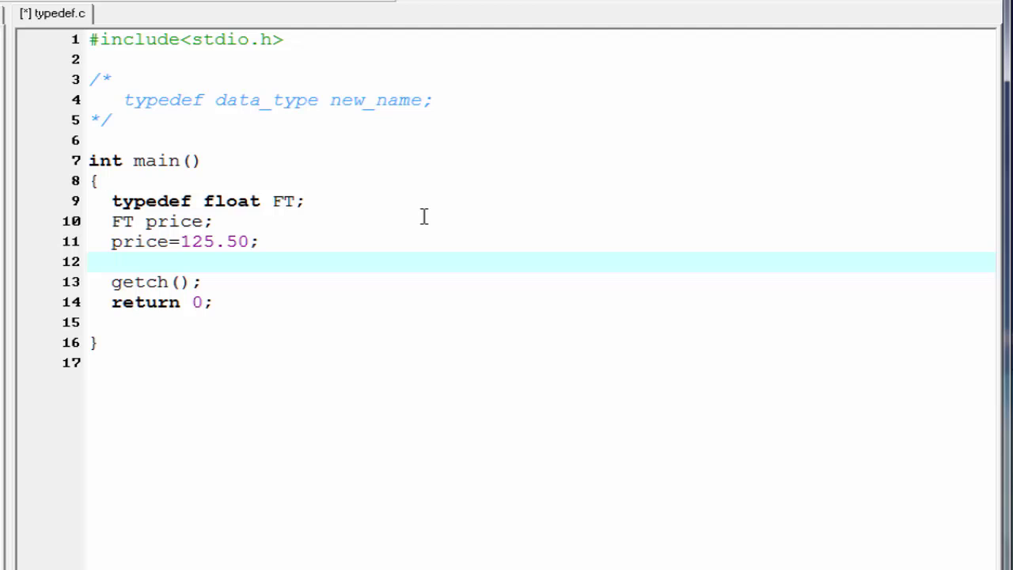
Step: Print the value with printf("Price=%f",price)
{"action": "type", "text": "print"}
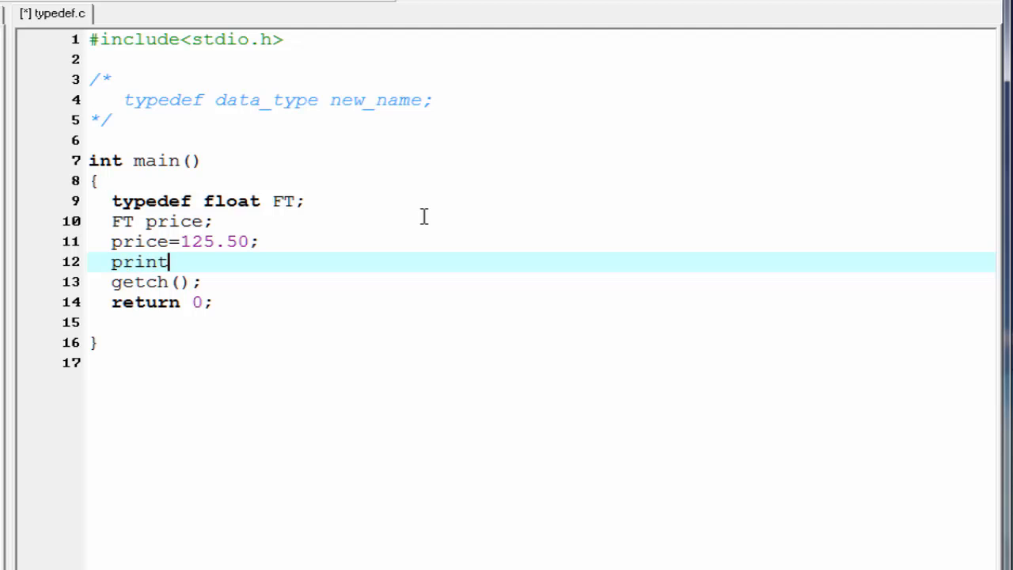
{"action": "type", "text": "f(\"Price=\");"}
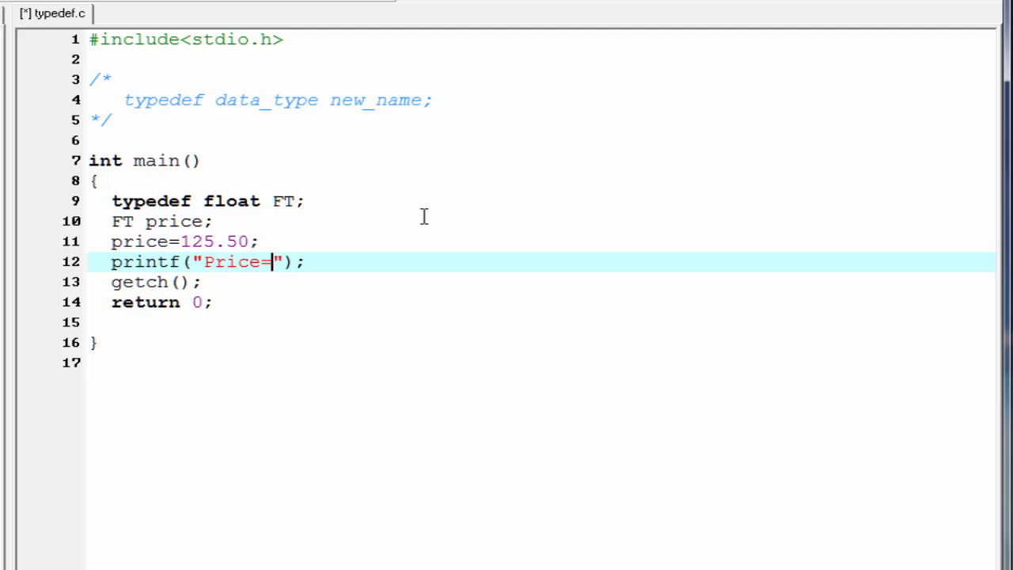
{"action": "type", "text": "%f"}
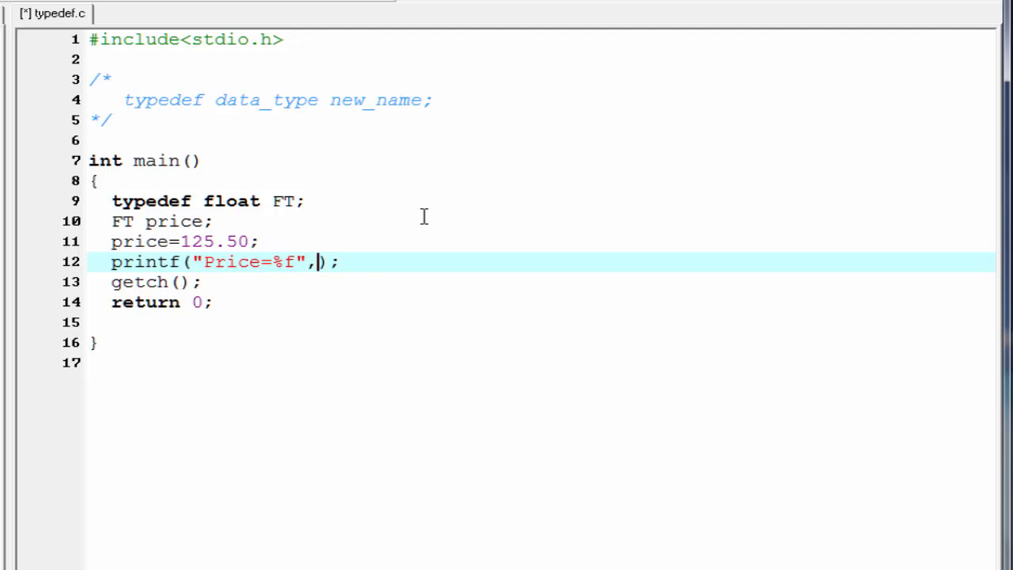
{"action": "type", "text": "price"}
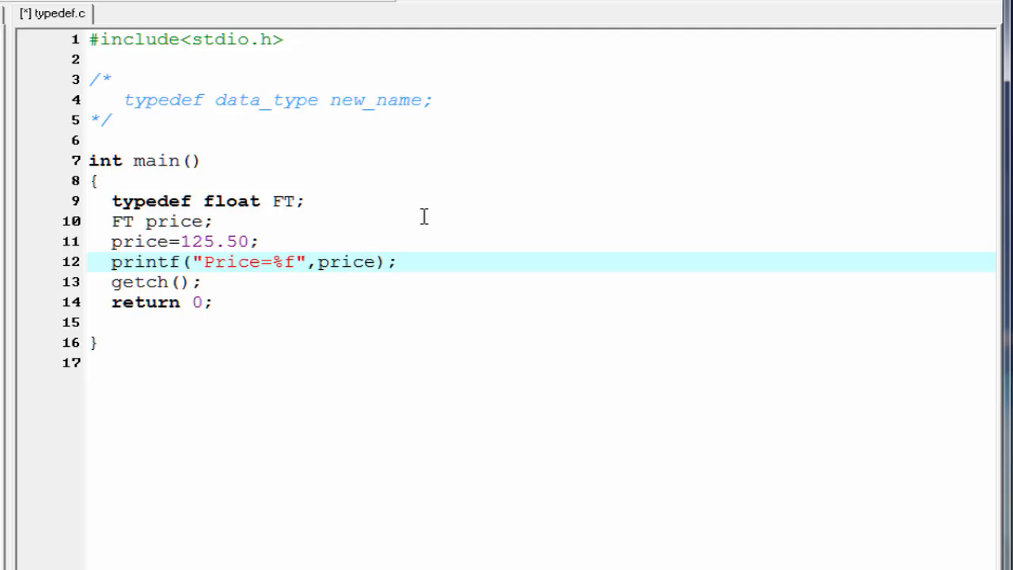
Step: Compile and run typedef.c to show Price=125.500000 in the console
{"action": "left_click", "coordinate": [370, 262]}
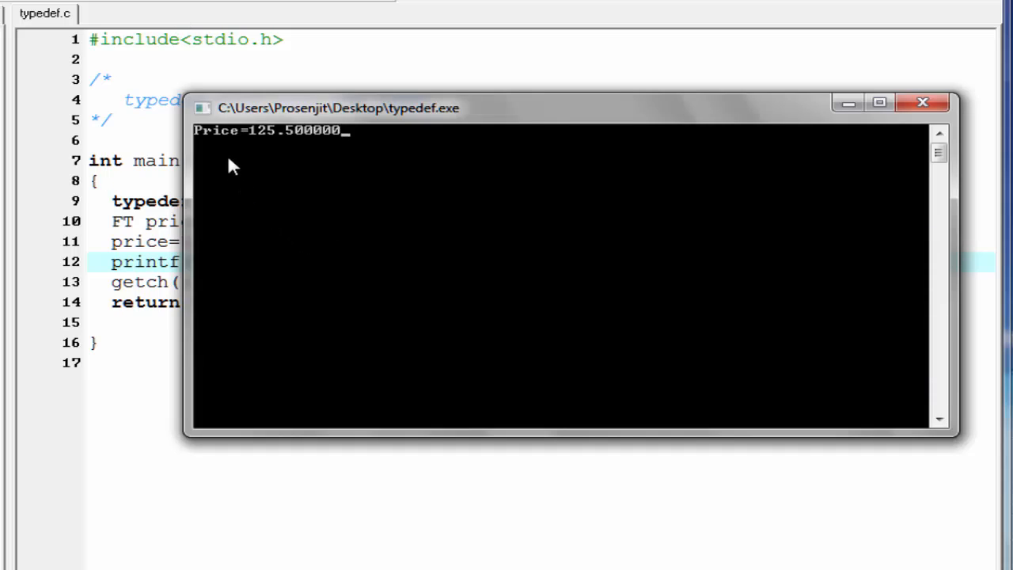
{"action": "mouse_move", "coordinate": [265, 149]}
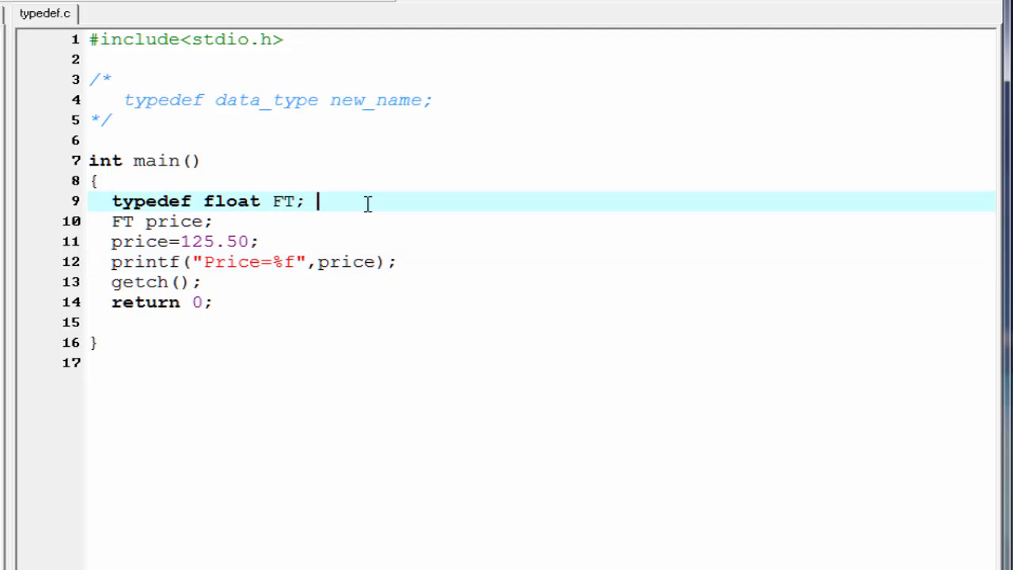
Step: Start a new line below the FT typedef with 'unsigned long int'
{"action": "key", "text": "Enter"}
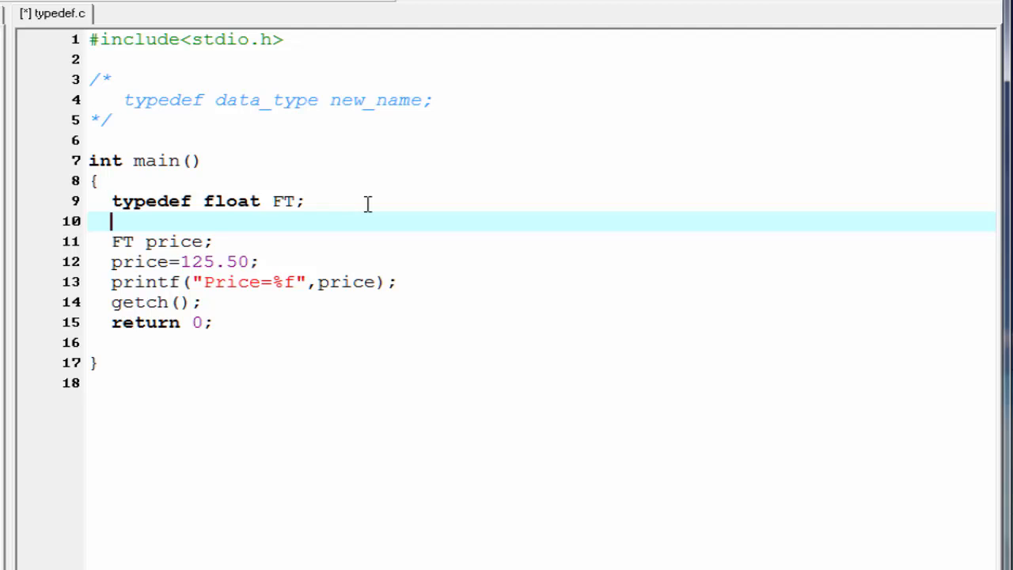
{"action": "type", "text": "unsign"}
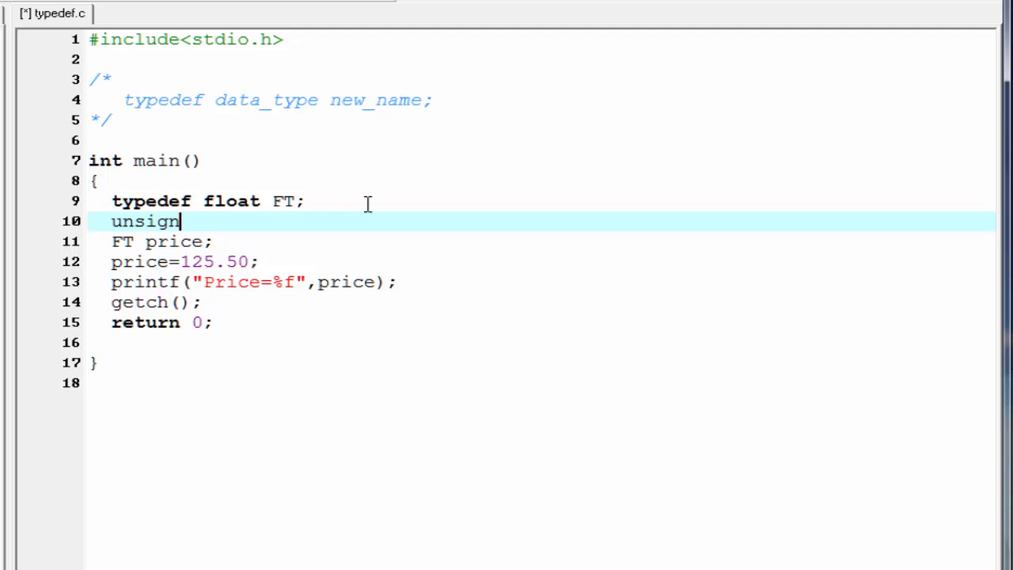
{"action": "type", "text": "ed long i"}
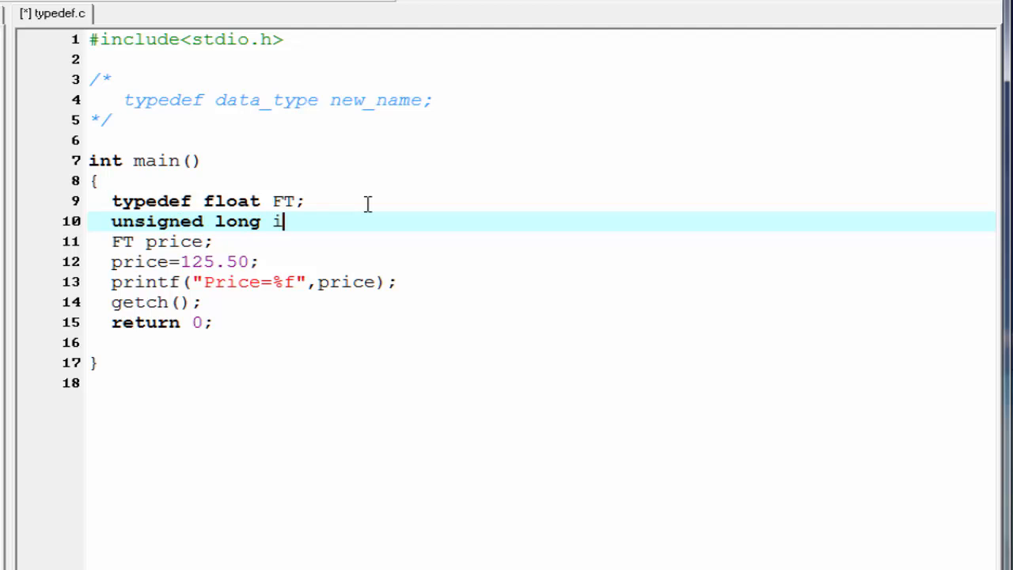
{"action": "type", "text": "nt"}
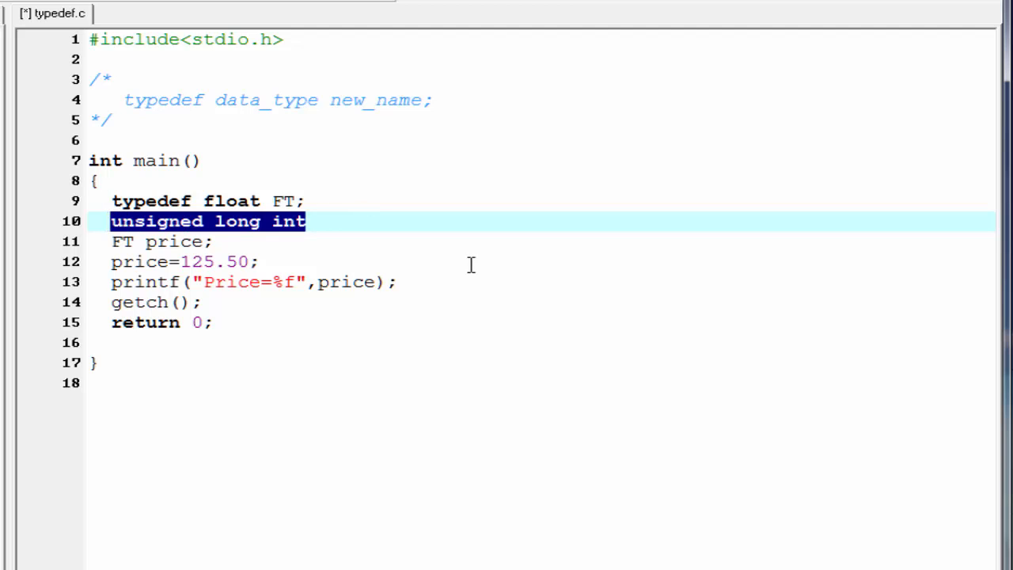
Step: Rewrite it as 'typedef unsigned long int SHORT;'
{"action": "type", "text": "ty"}
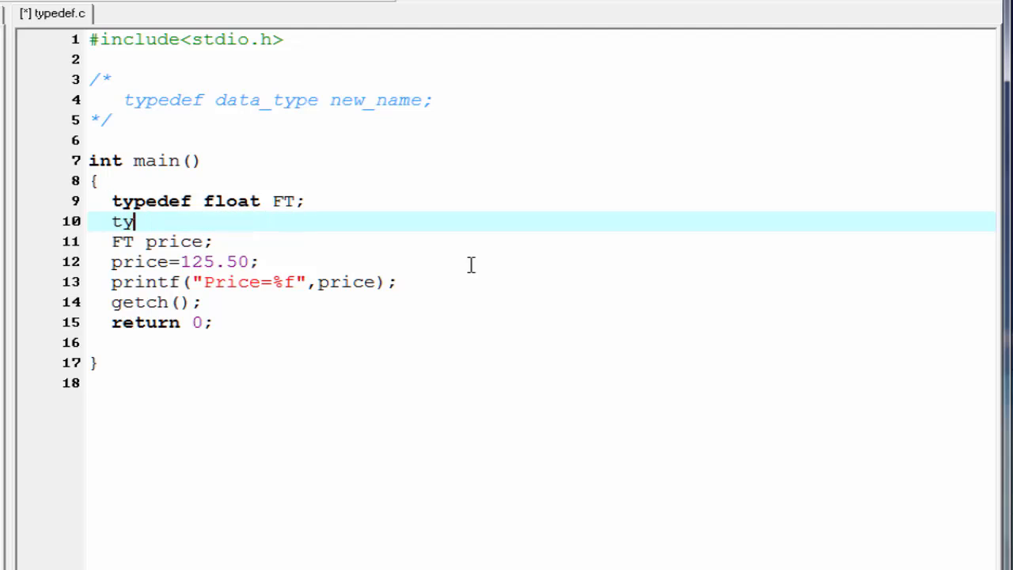
{"action": "type", "text": "pedef"}
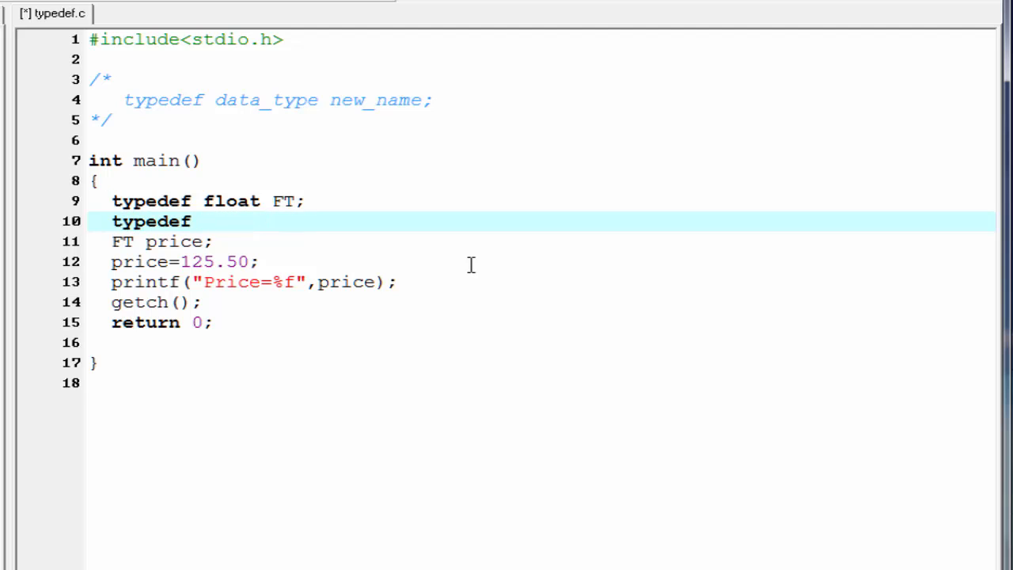
{"action": "type", "text": "unsig"}
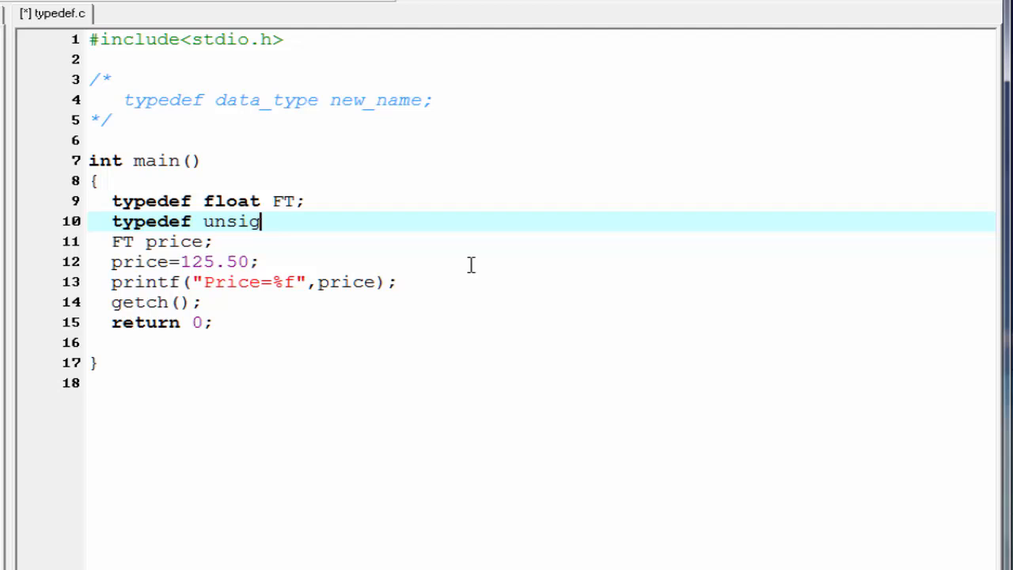
{"action": "type", "text": "ned long int"}
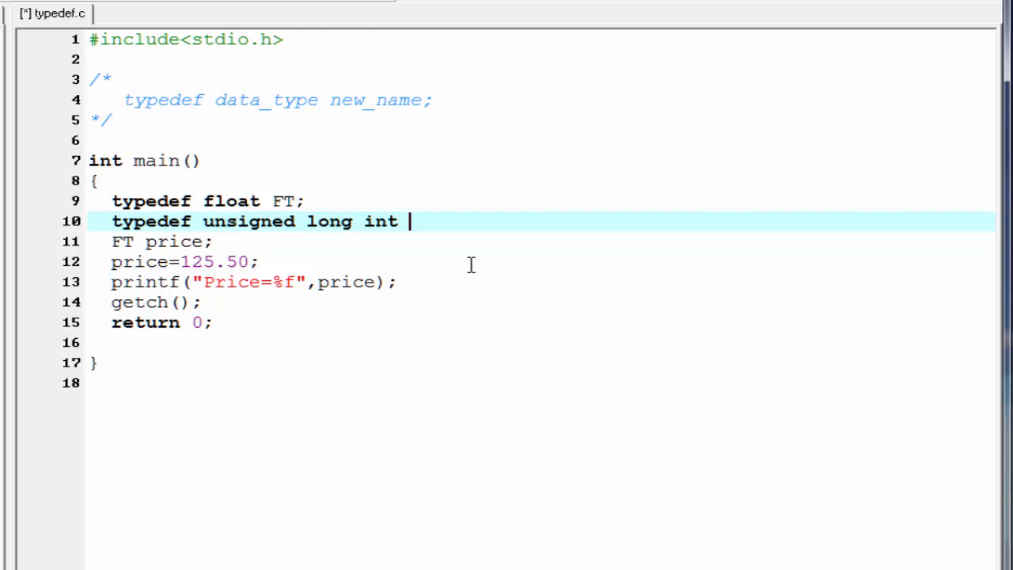
{"action": "type", "text": "SHO"}
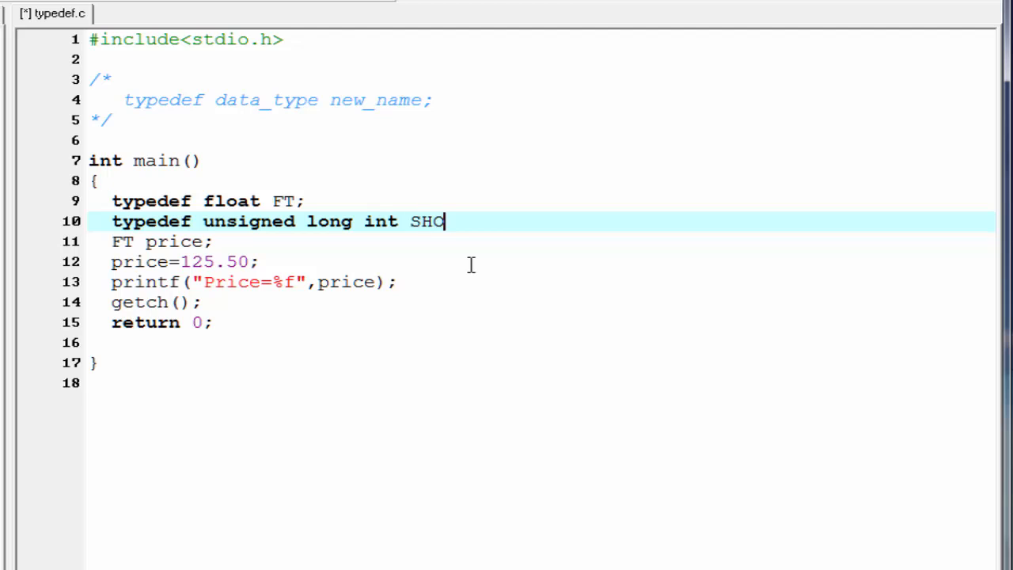
{"action": "type", "text": "RT;"}
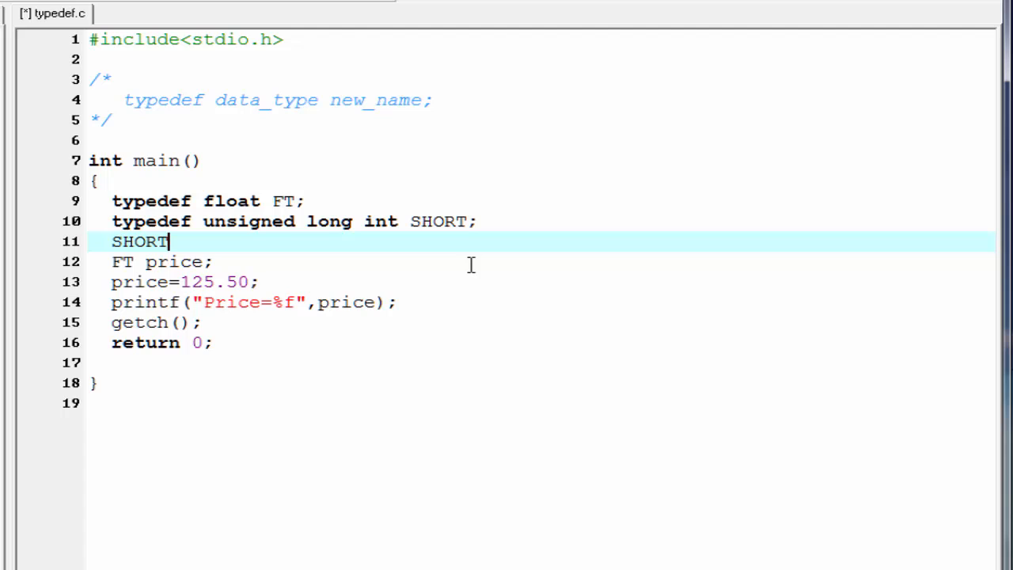
Step: Declare 'SHORT pages;' and assign pages=257
{"action": "type", "text": "pages;"}
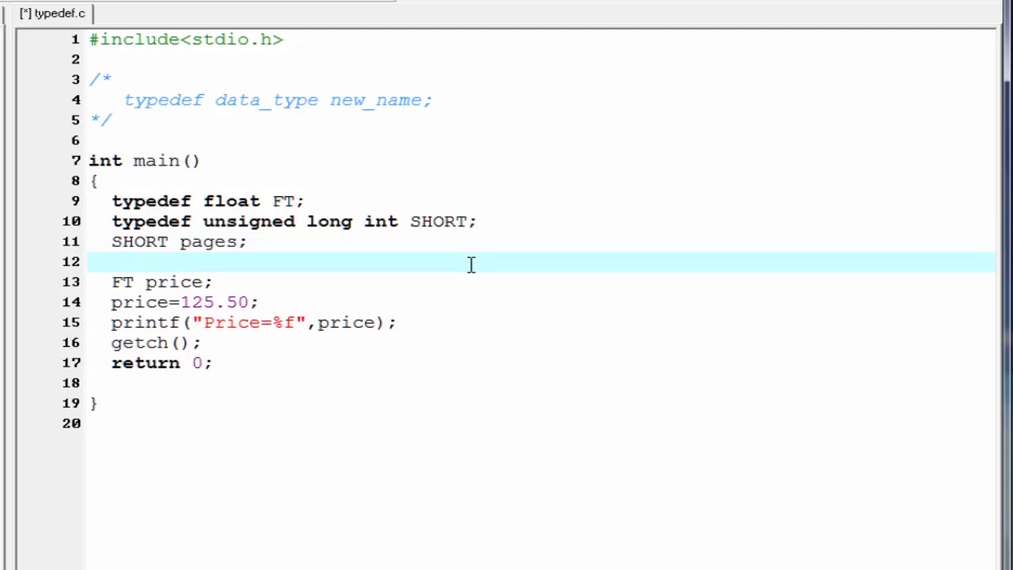
{"action": "type", "text": "pages"}
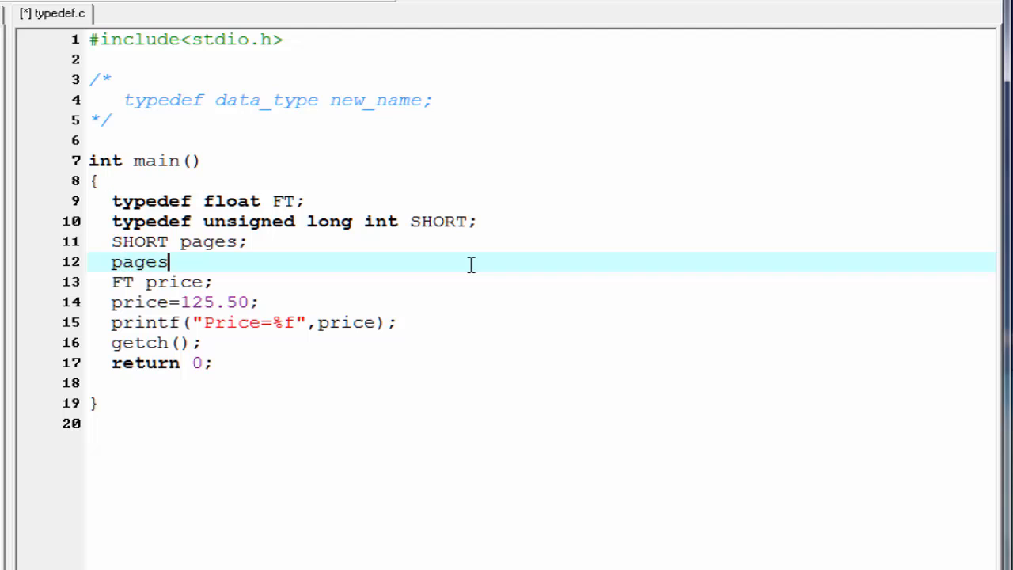
{"action": "type", "text": "="}
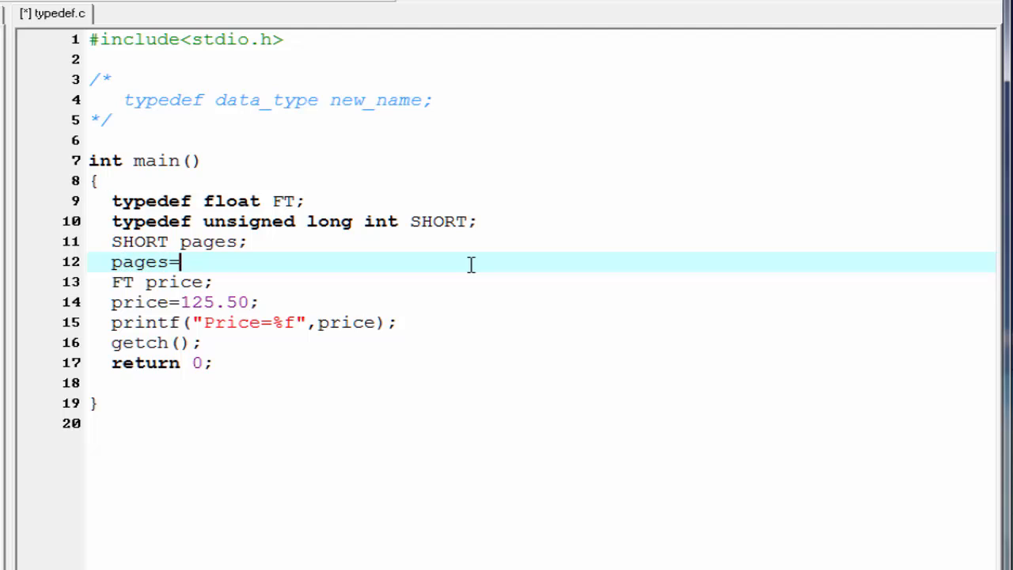
{"action": "type", "text": "257;"}
{"action": "left_click", "coordinate": [541, 323]}
{"action": "type", "text": "\\"}
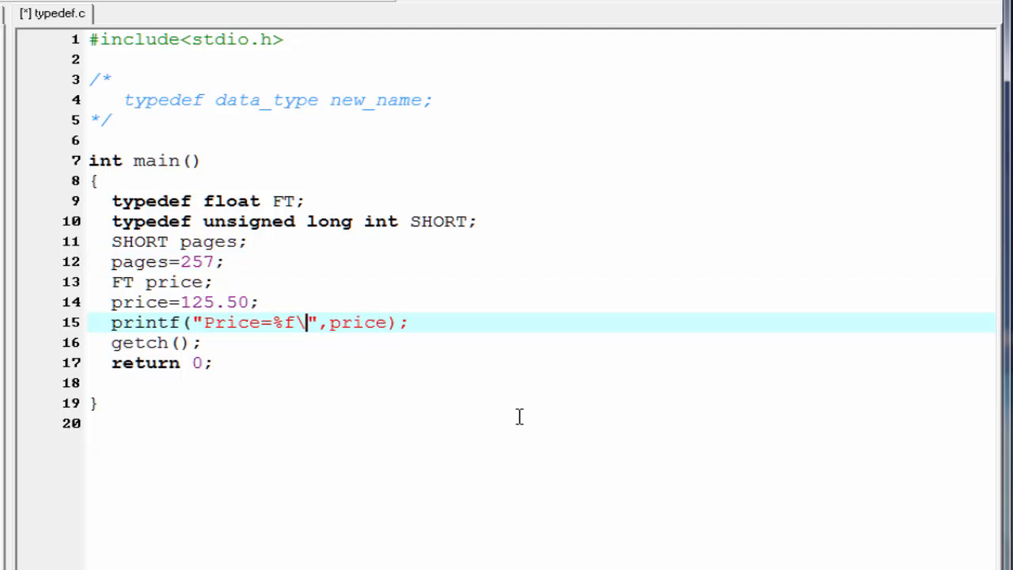
Step: Extend printf to "Price=%f\tpages=%d",price,pages
{"action": "type", "text": "t"}
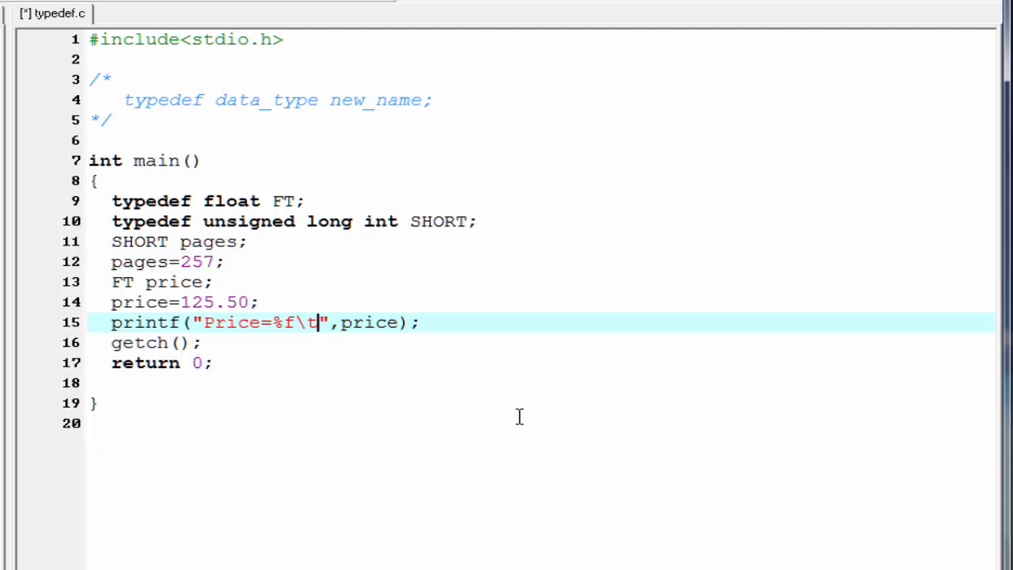
{"action": "type", "text": "pages"}
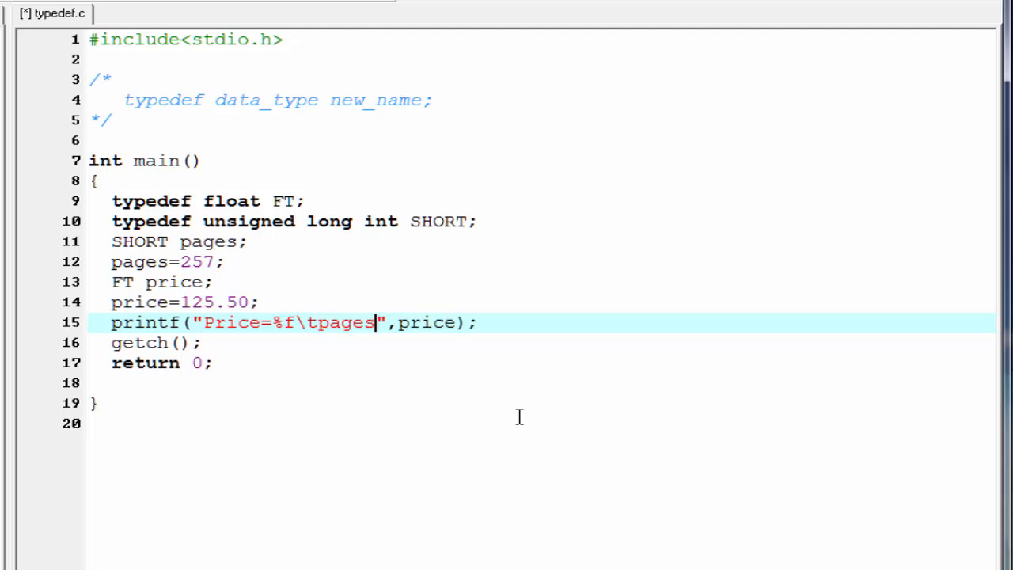
{"action": "type", "text": "=%d"}
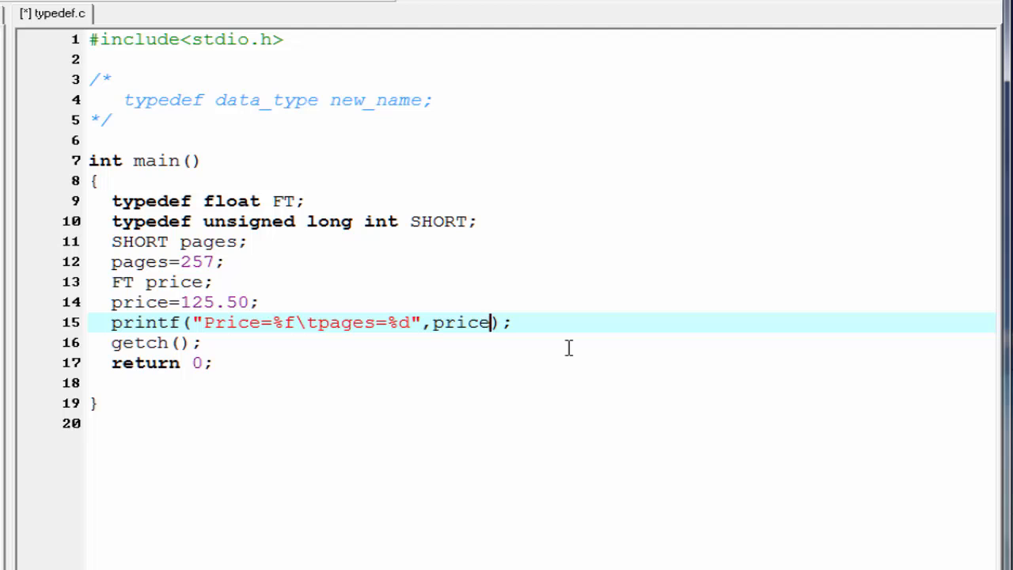
{"action": "type", "text": ",pages"}
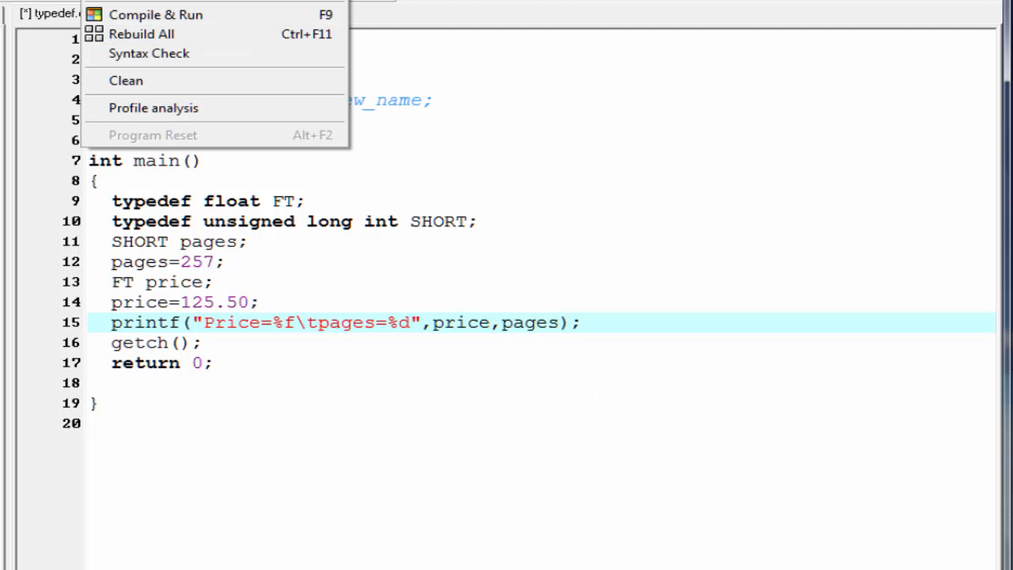
Step: Compile and run to print Price=125.500000 and pages=257
{"action": "left_click", "coordinate": [155, 15]}
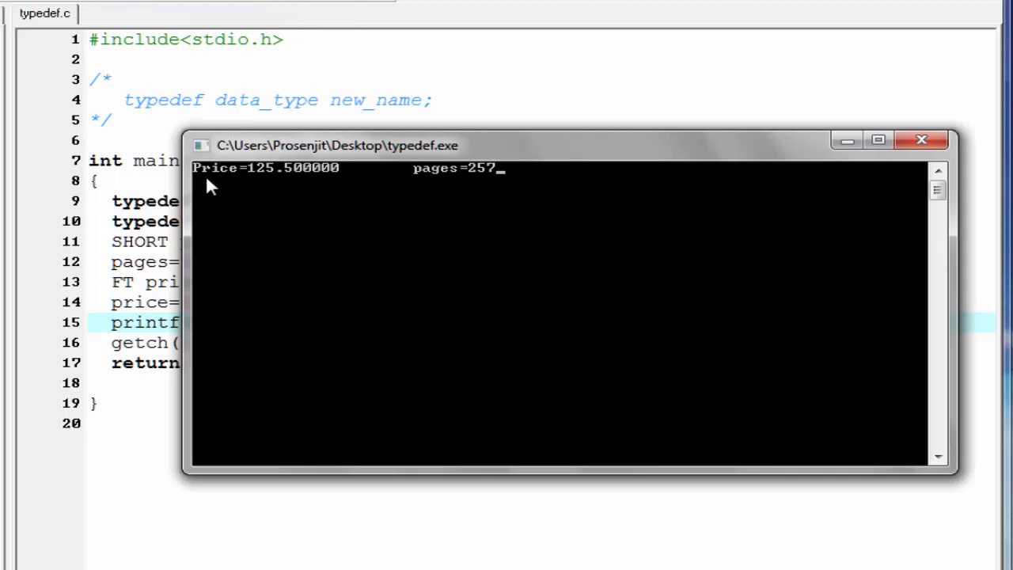
{"action": "mouse_move", "coordinate": [288, 187]}
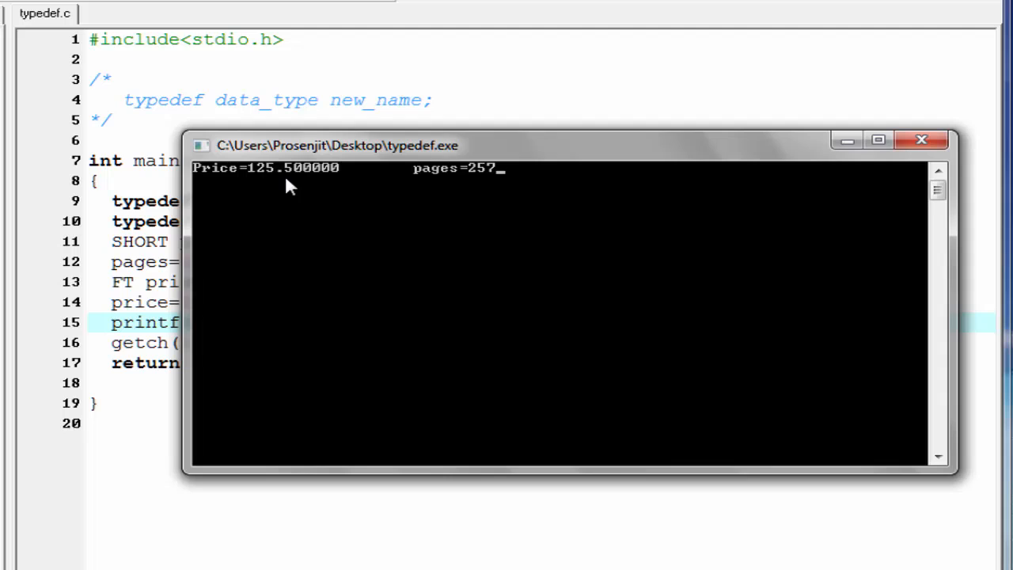
{"action": "mouse_move", "coordinate": [482, 187]}
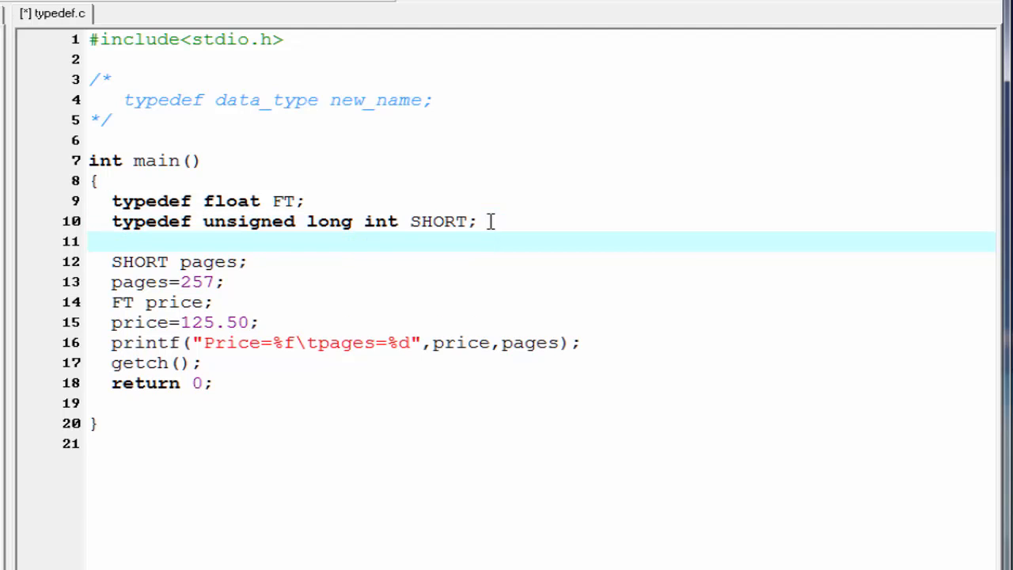
Step: Add 'typedef SHORT NEW;' after the SHORT typedef
{"action": "type", "text": "ty"}
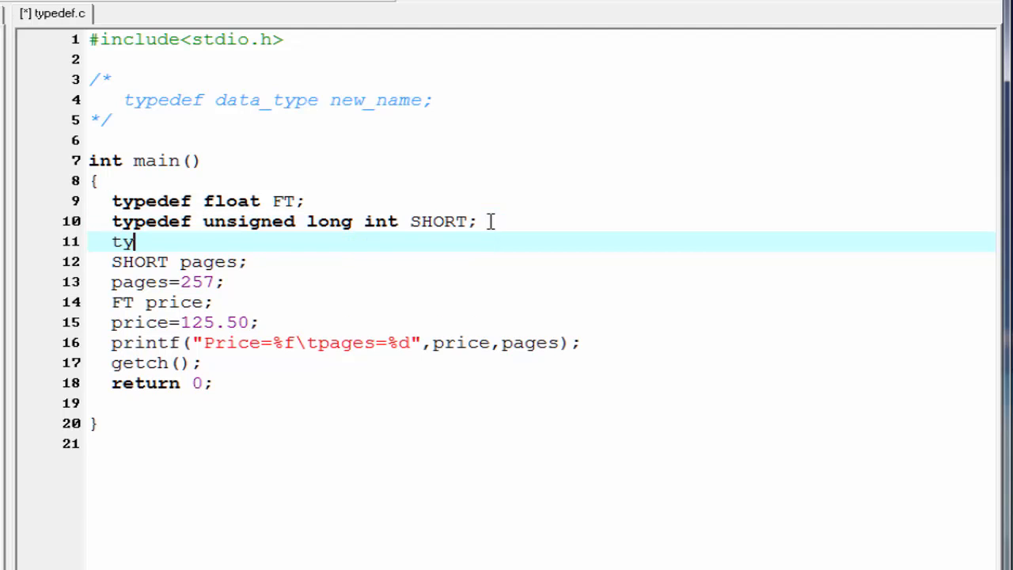
{"action": "type", "text": "pedef"}
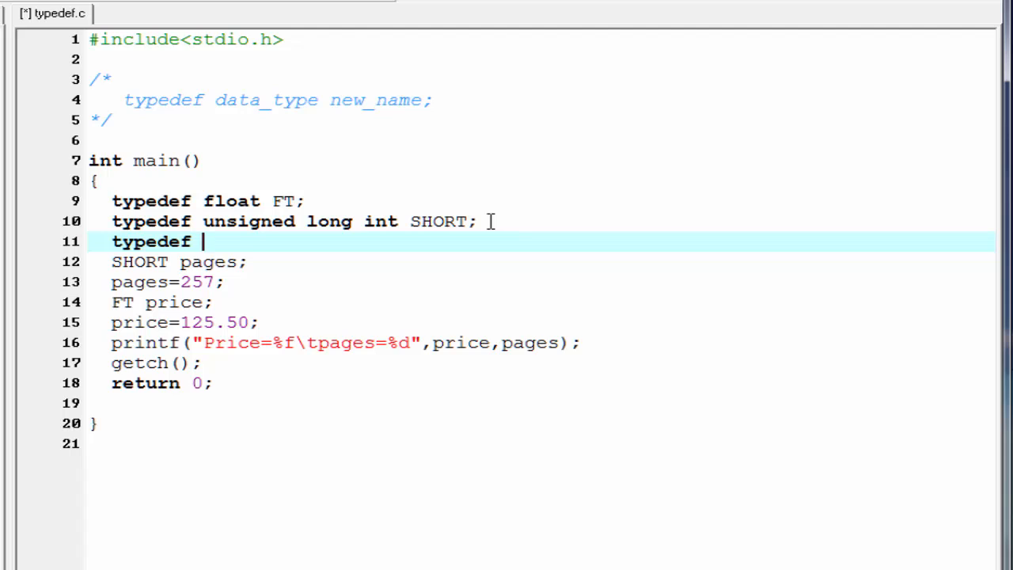
{"action": "type", "text": "SHORT"}
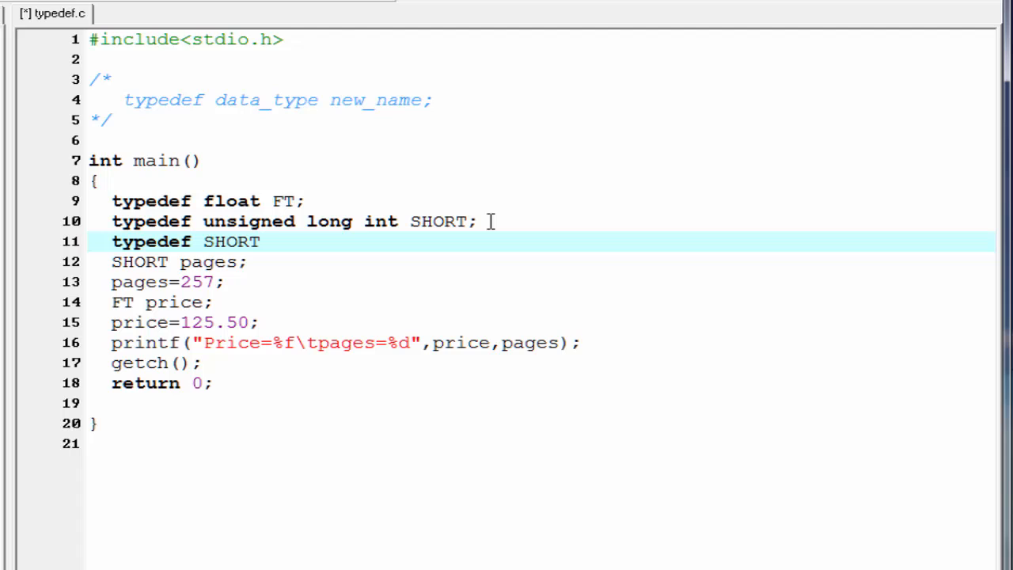
{"action": "type", "text": "NEW;"}
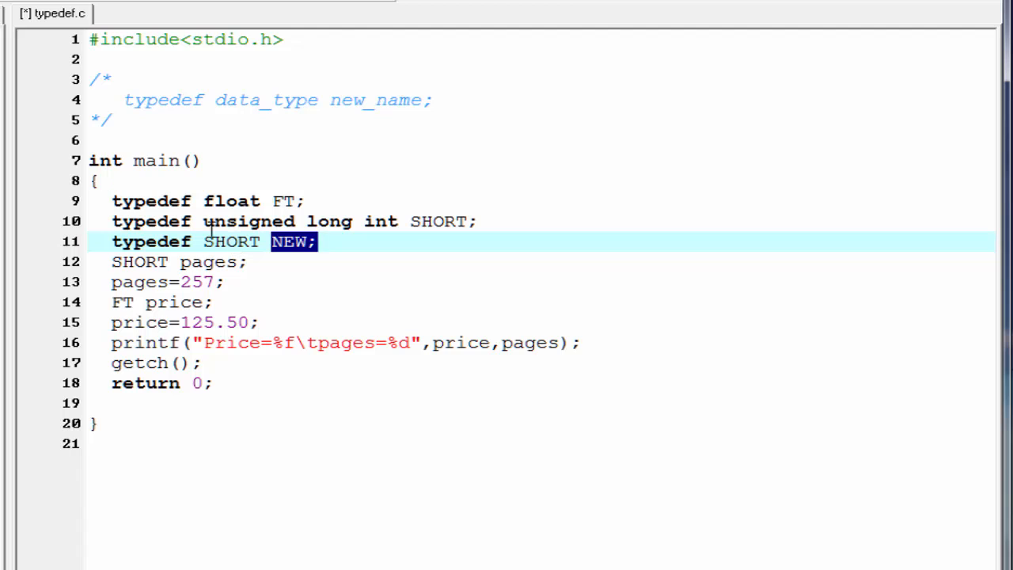
Step: Select text on line 10 to change the pages declaration type to NEW
{"action": "double_click", "coordinate": [249, 221]}
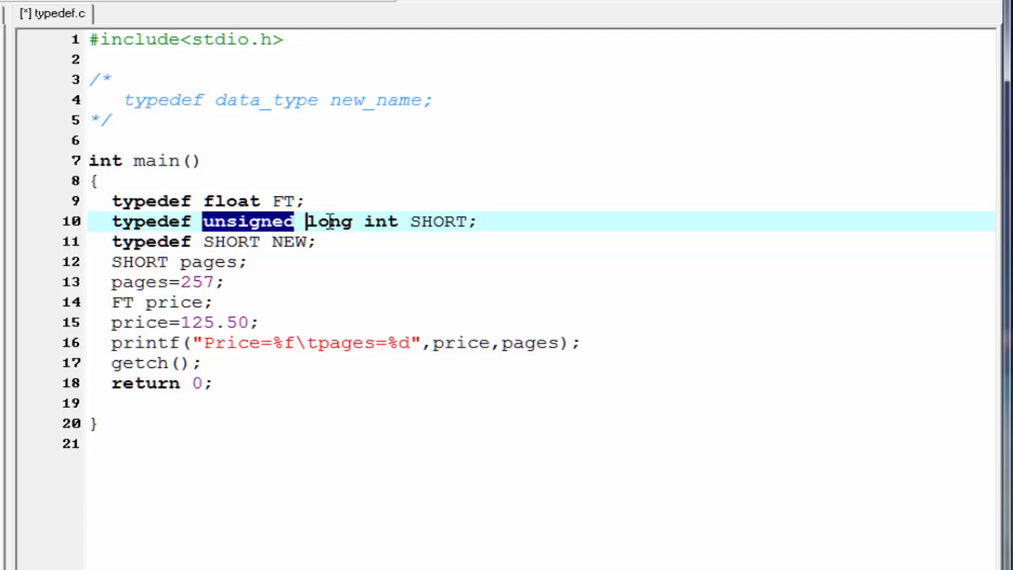
{"action": "left_click_drag", "start_coordinate": [293, 221], "coordinate": [398, 222]}
{"action": "type", "text": "NEW"}
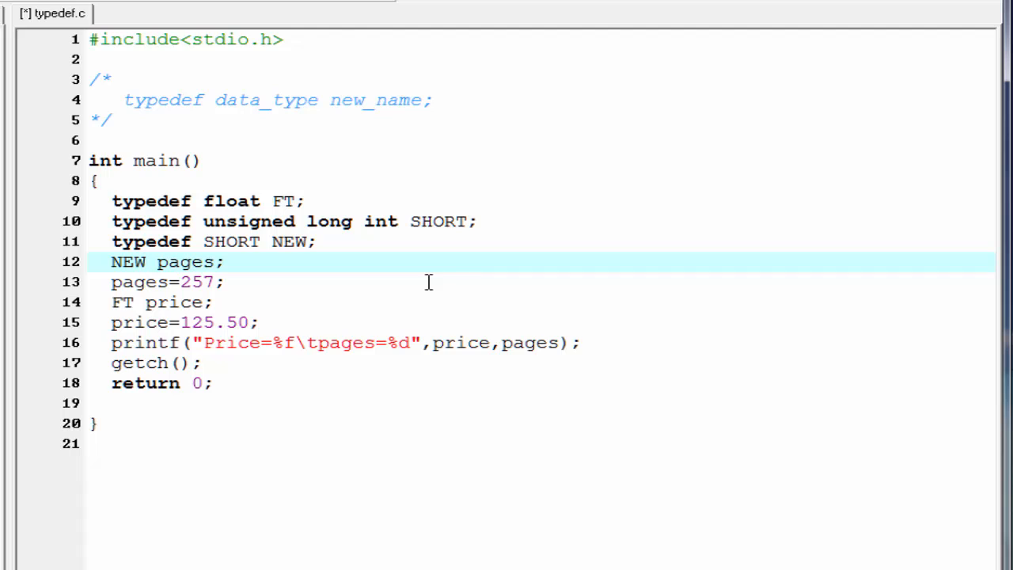
{"action": "mouse_move", "coordinate": [430, 272]}
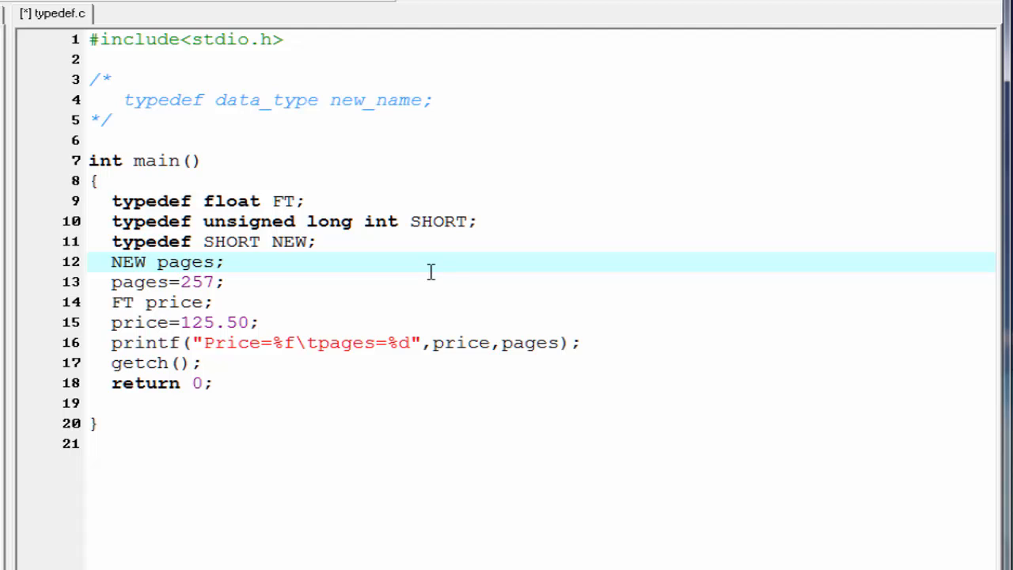